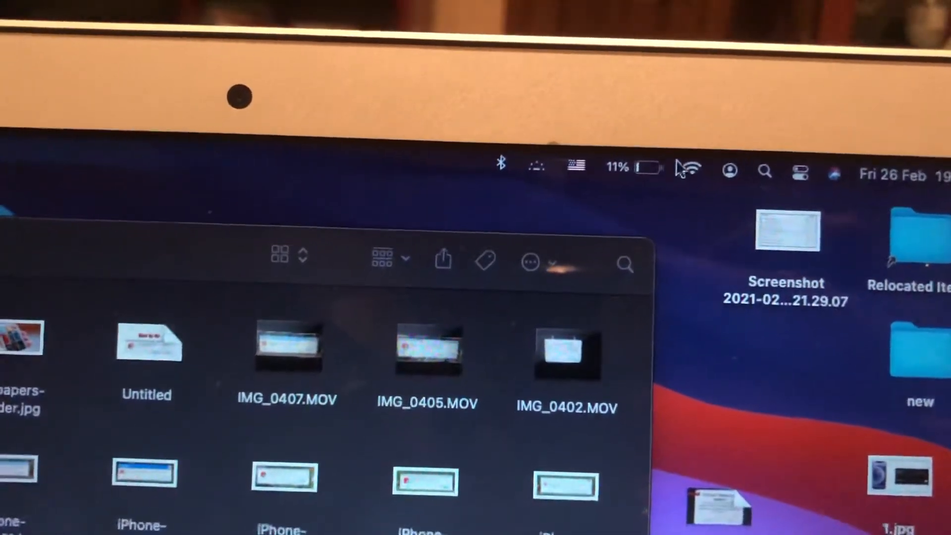
Open the menu bar Wi-Fi menu to show Wi-Fi on and the preferred network.
{"action": "left_click", "coordinate": [686, 168]}
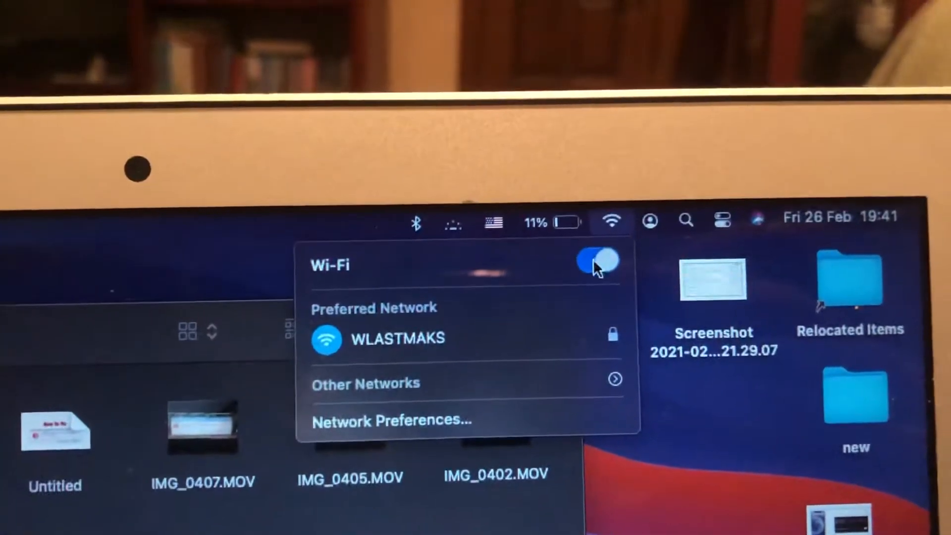
Turn Wi-Fi off and on again, then open and dismiss the Apple menu.
{"action": "left_click", "coordinate": [596, 261]}
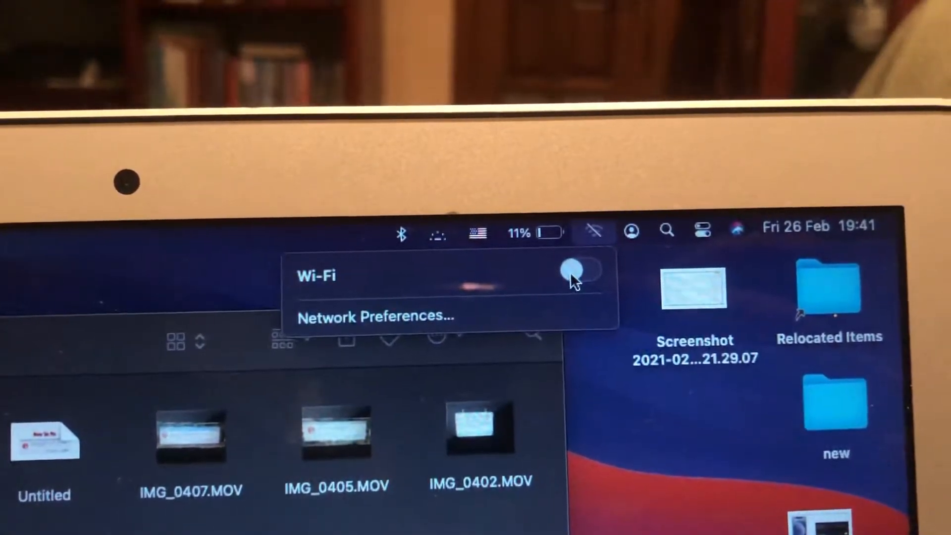
{"action": "left_click", "coordinate": [581, 272]}
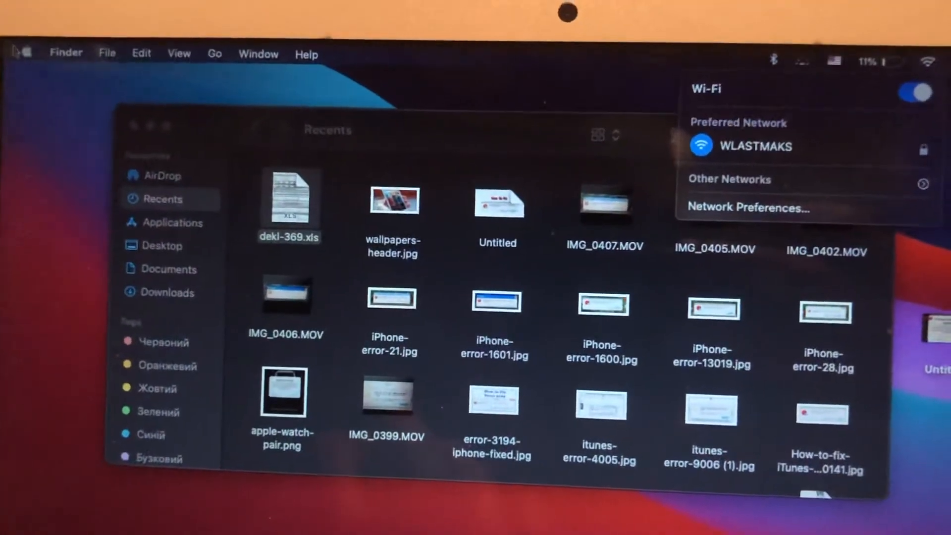
{"action": "left_click", "coordinate": [24, 51]}
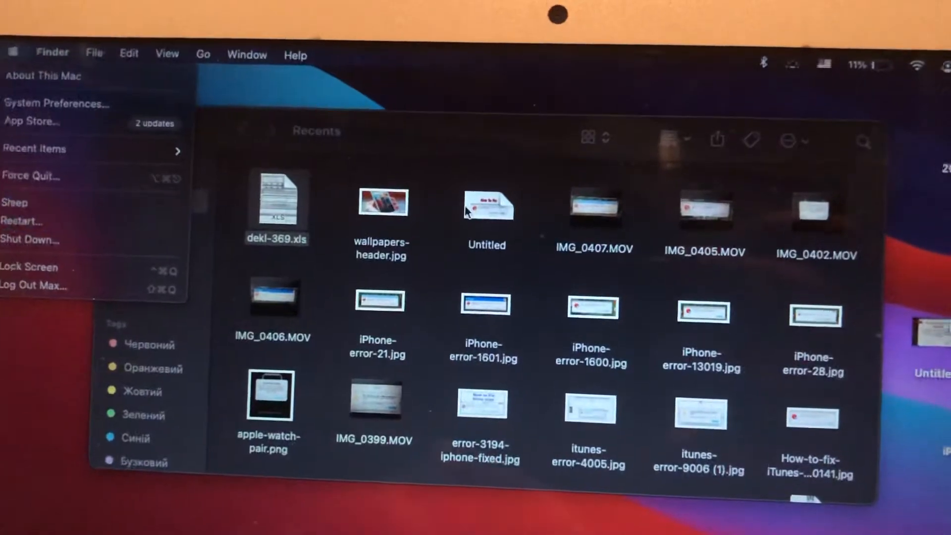
{"action": "left_click", "coordinate": [503, 302]}
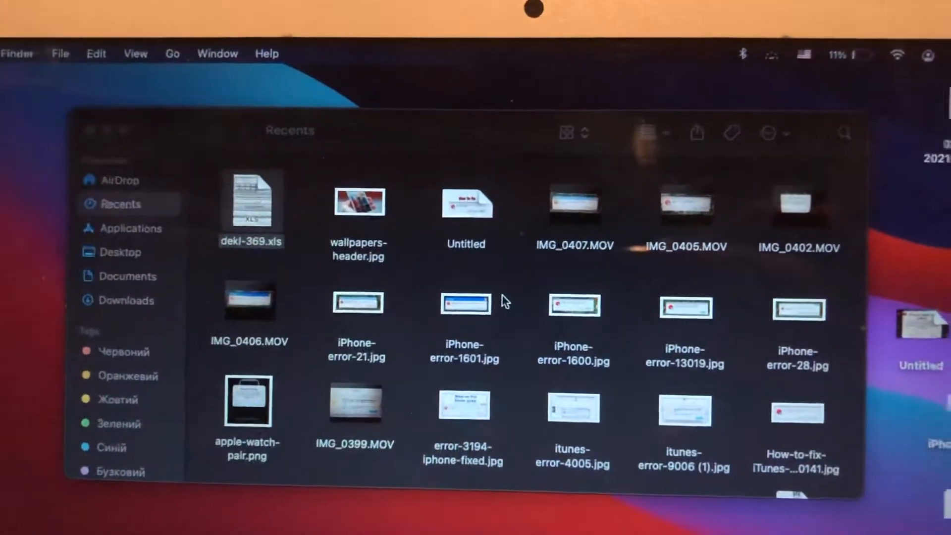